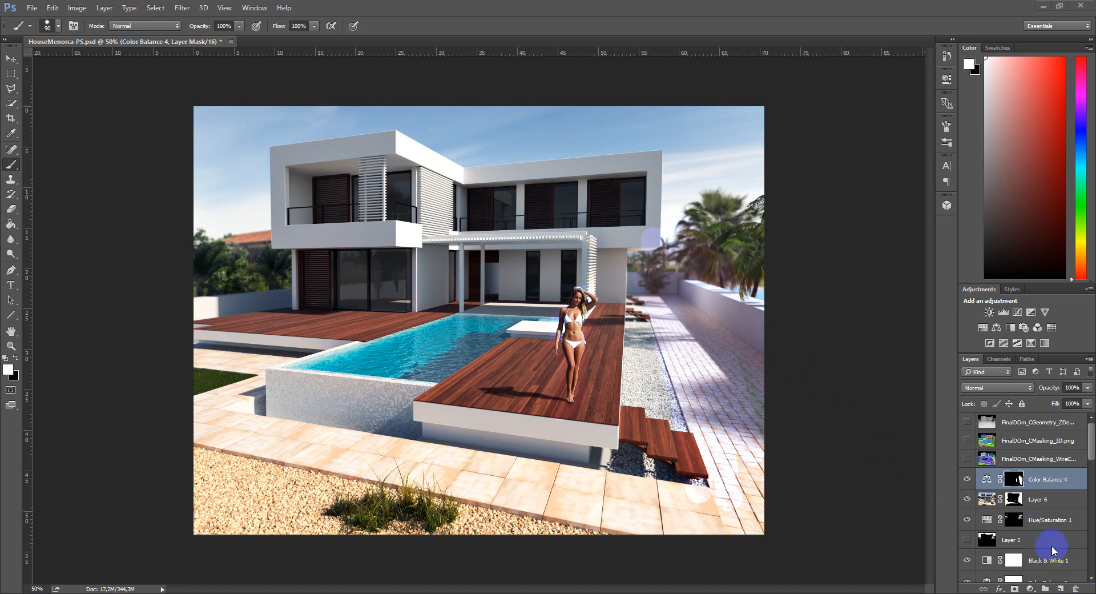
pyautogui.moveTo(1089, 580)
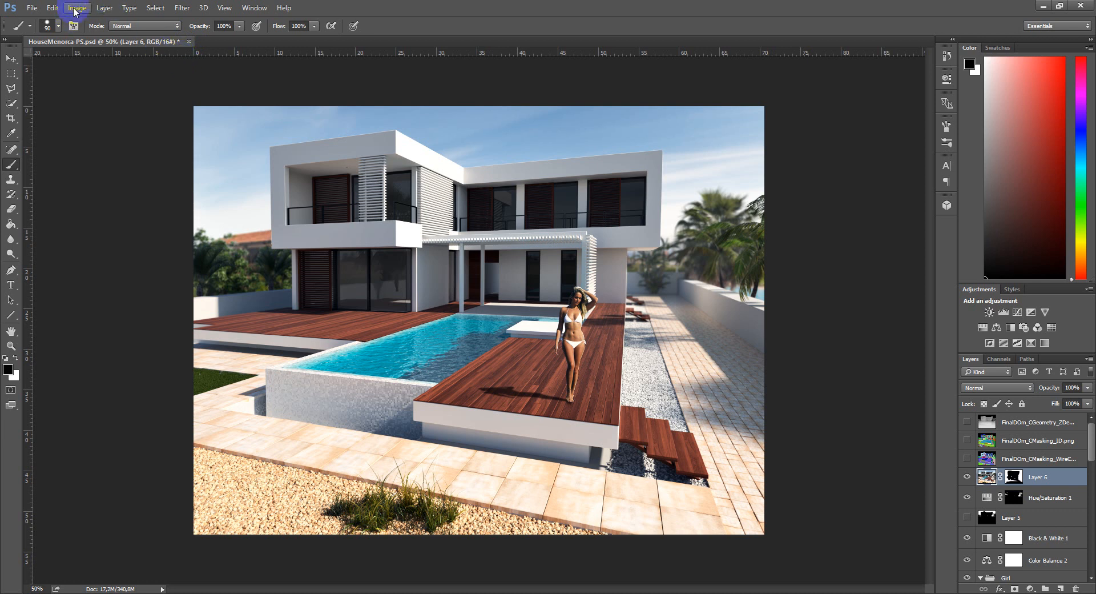
# Step: Apply a direct Hue/Saturation adjustment to Layer 6, lowering saturation and raising lightness to +26
pyautogui.click(78, 8)
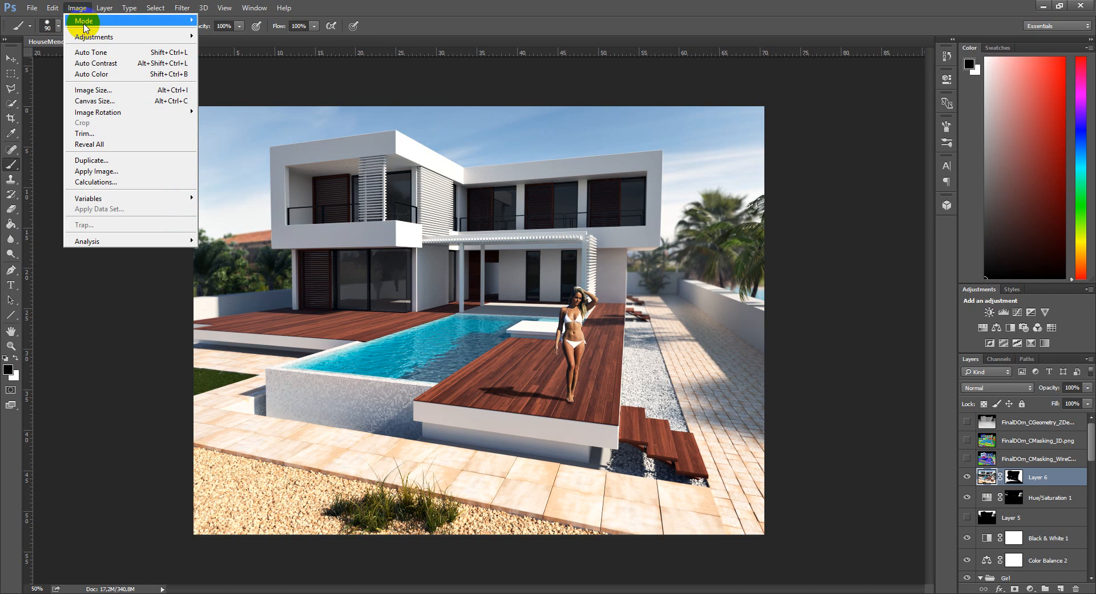
pyautogui.moveTo(92, 37)
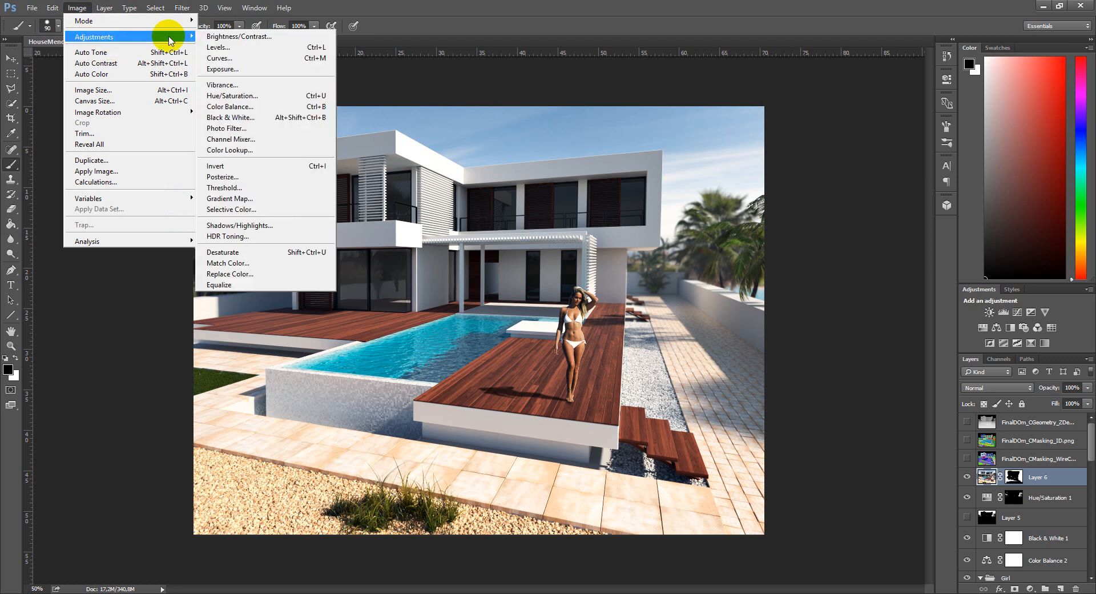
pyautogui.moveTo(277, 113)
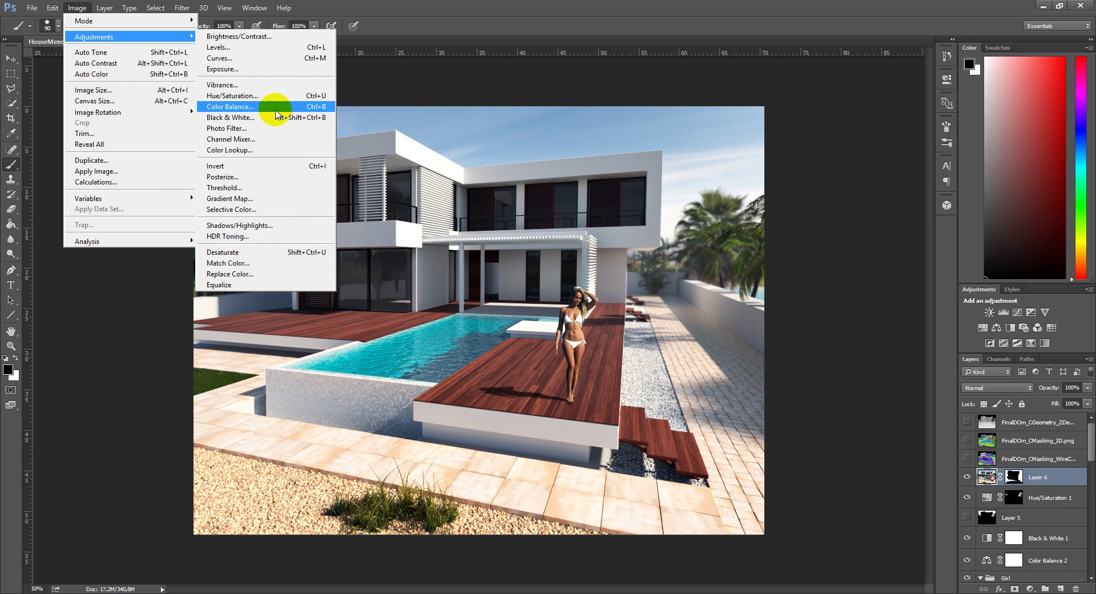
pyautogui.click(232, 96)
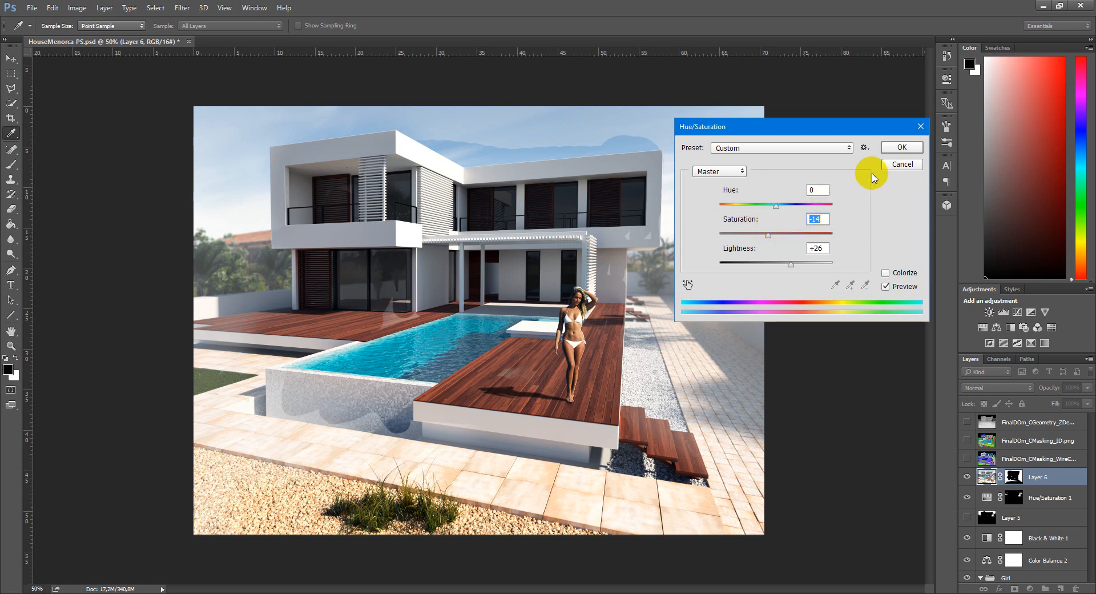
pyautogui.click(901, 148)
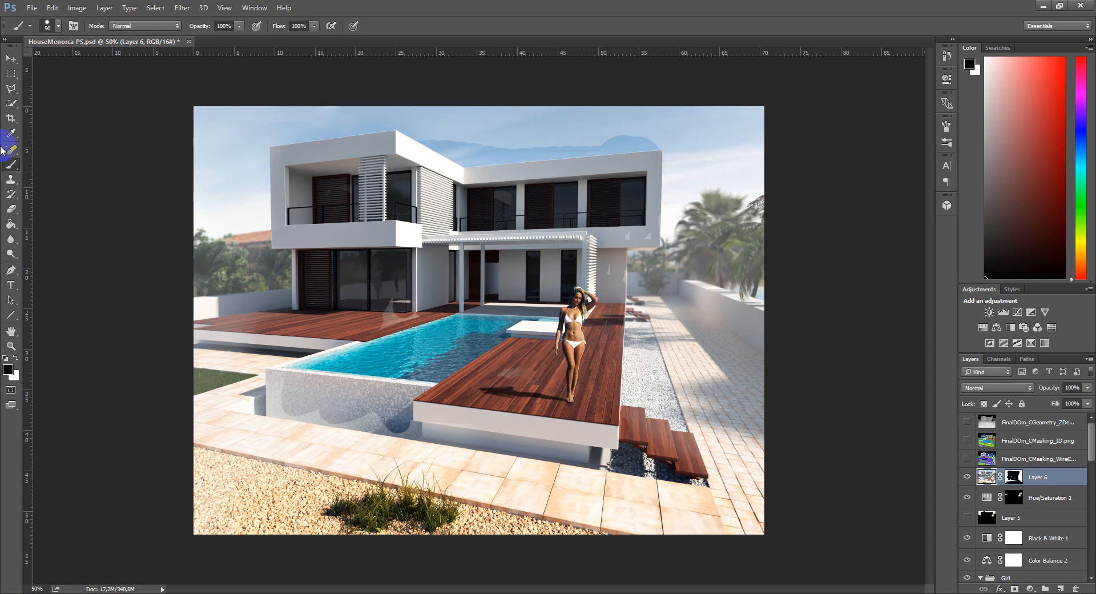
pyautogui.moveTo(941, 67)
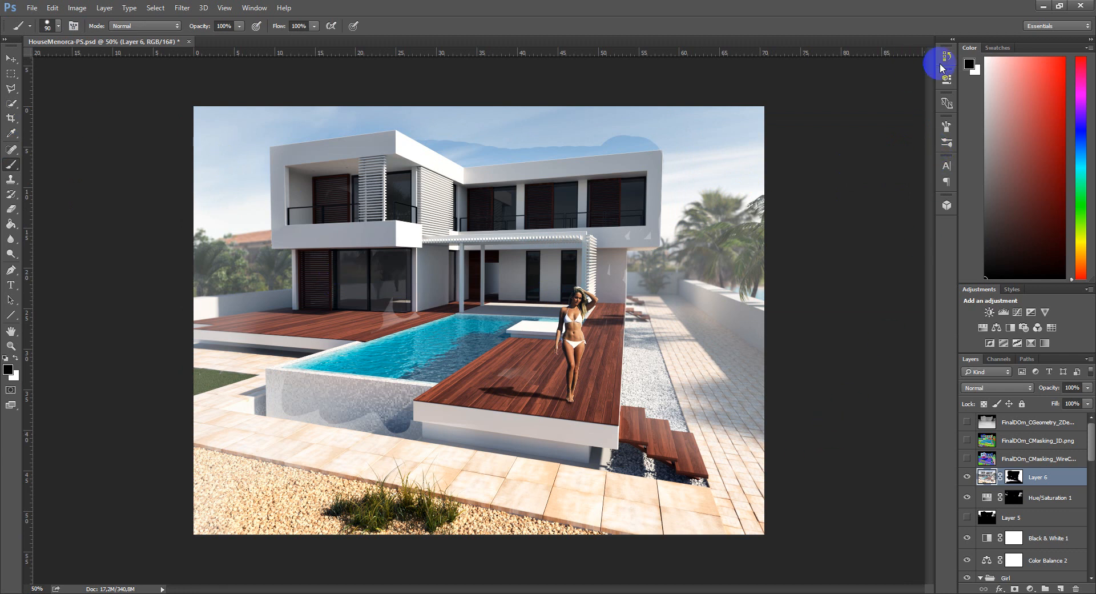
# Step: Step back in History to before the Hue/Saturation edit, restoring the render's original colours
pyautogui.click(945, 60)
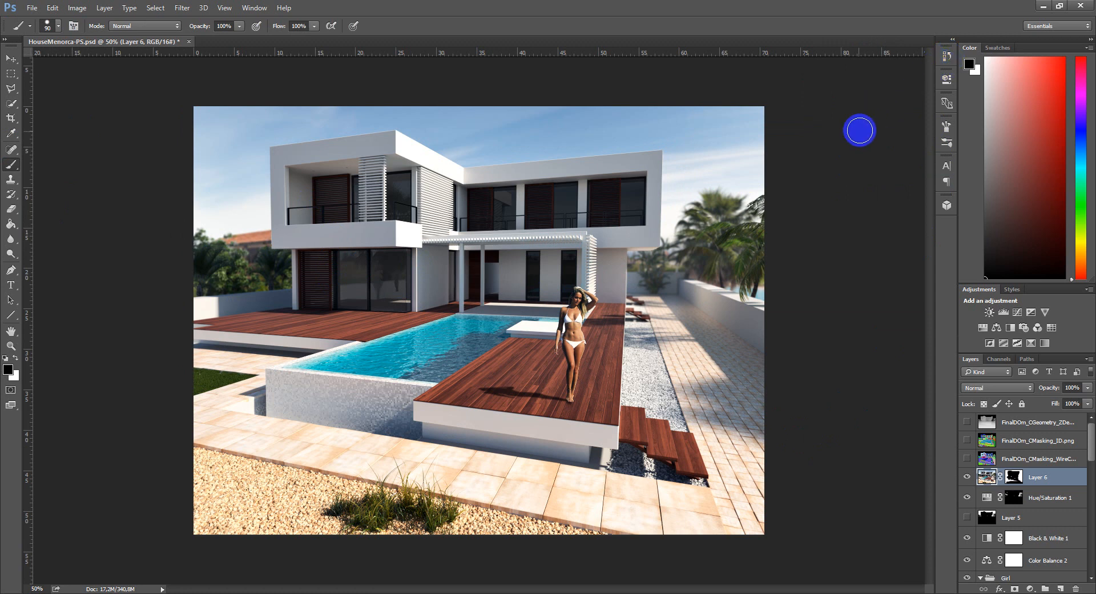
pyautogui.moveTo(526, 362)
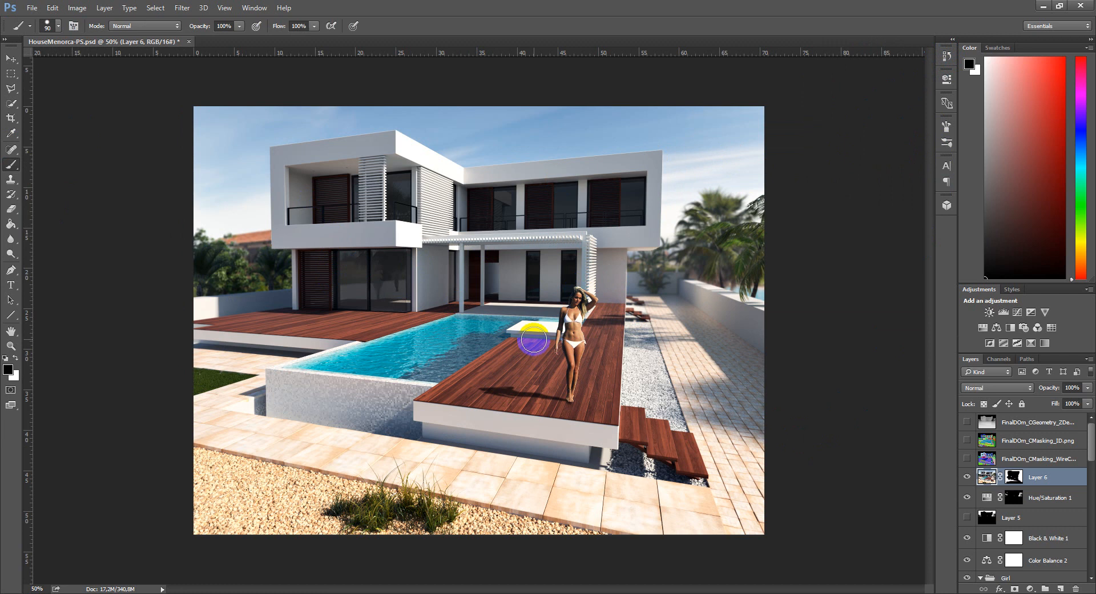
pyautogui.moveTo(543, 331)
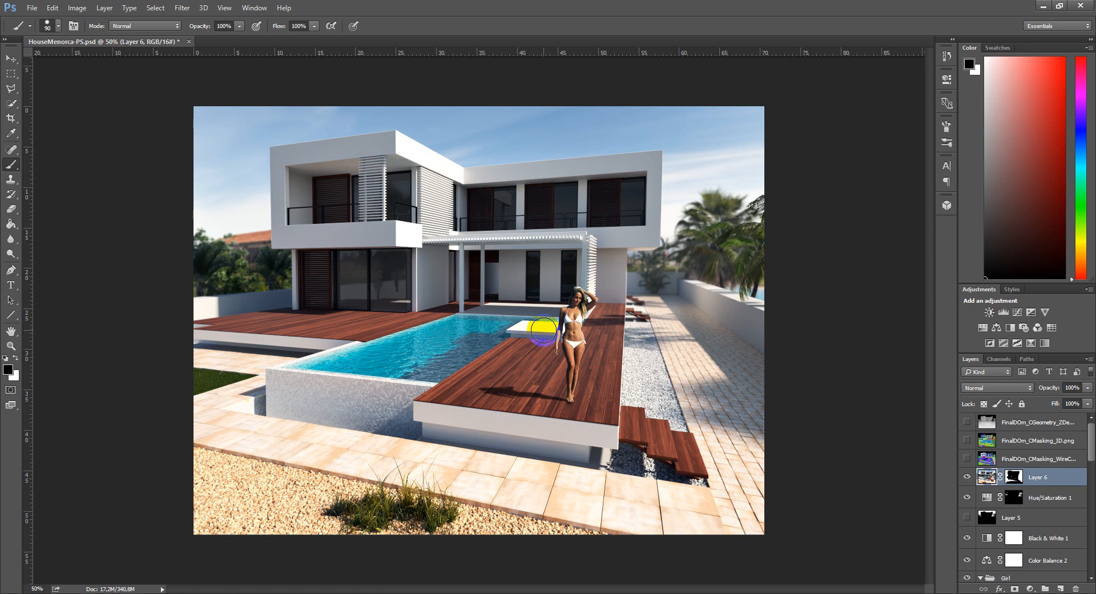
pyautogui.moveTo(933, 63)
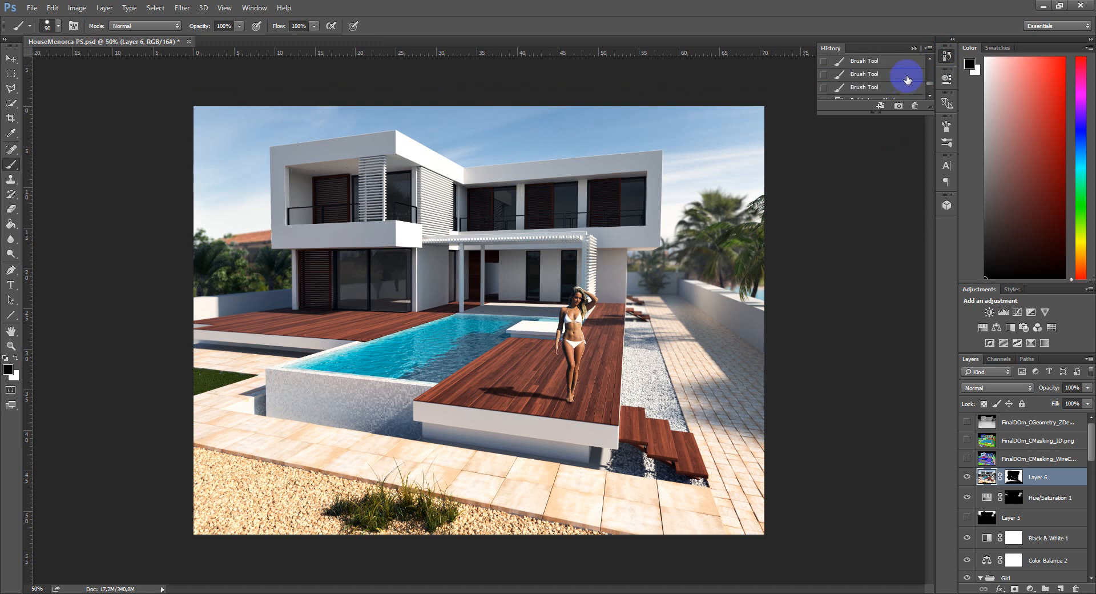
pyautogui.moveTo(911, 73)
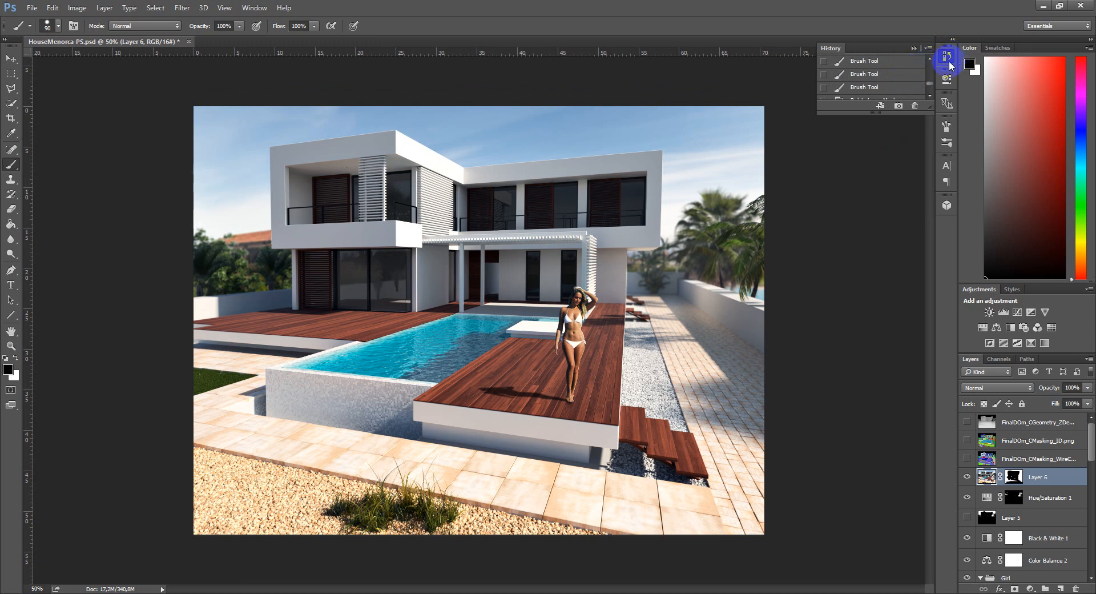
pyautogui.click(948, 59)
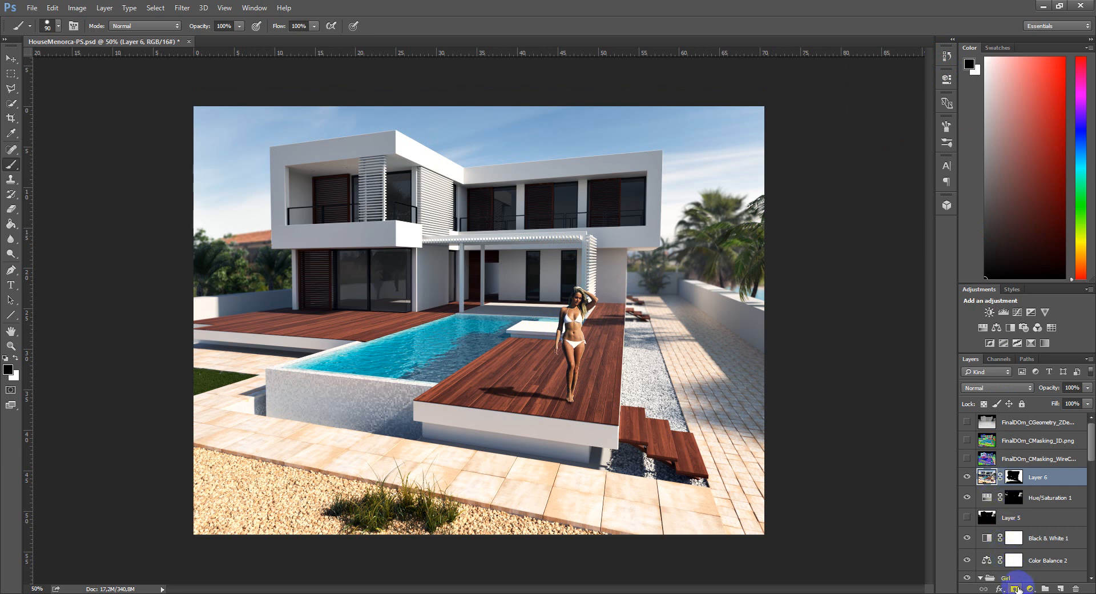
pyautogui.moveTo(1022, 586)
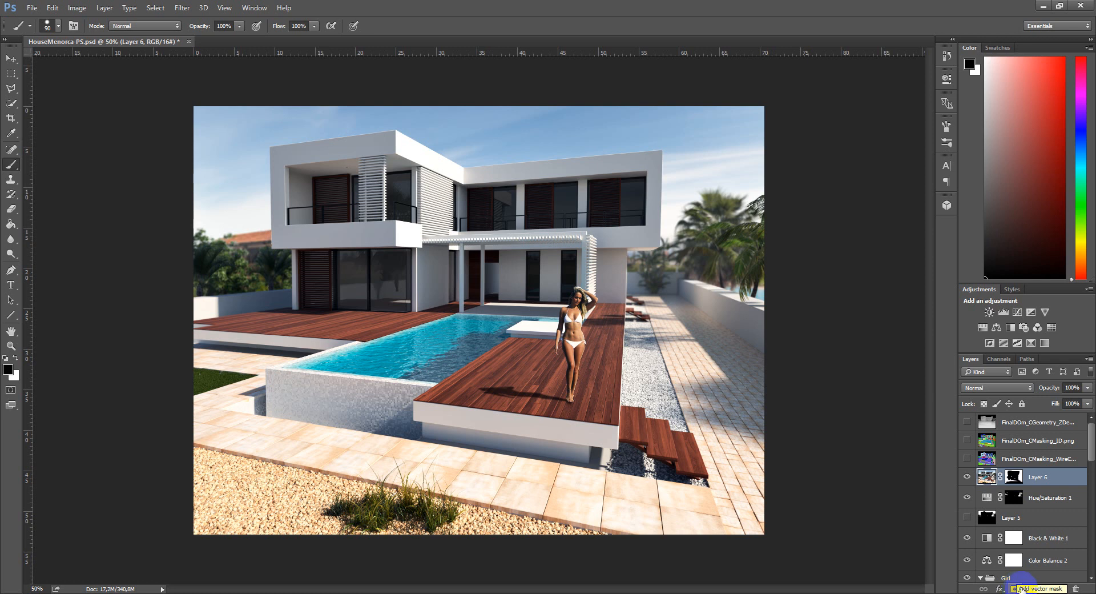
pyautogui.moveTo(1032, 587)
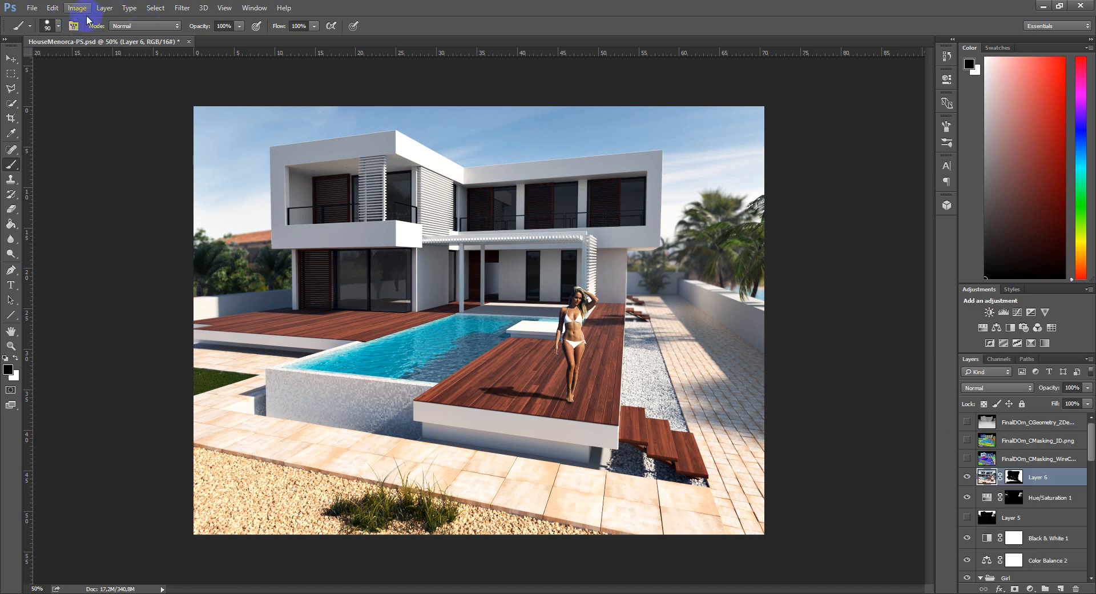
# Step: Add a Hue/Saturation 3 adjustment layer above Layer 6 with saturation −17 and lightness −7
pyautogui.click(76, 8)
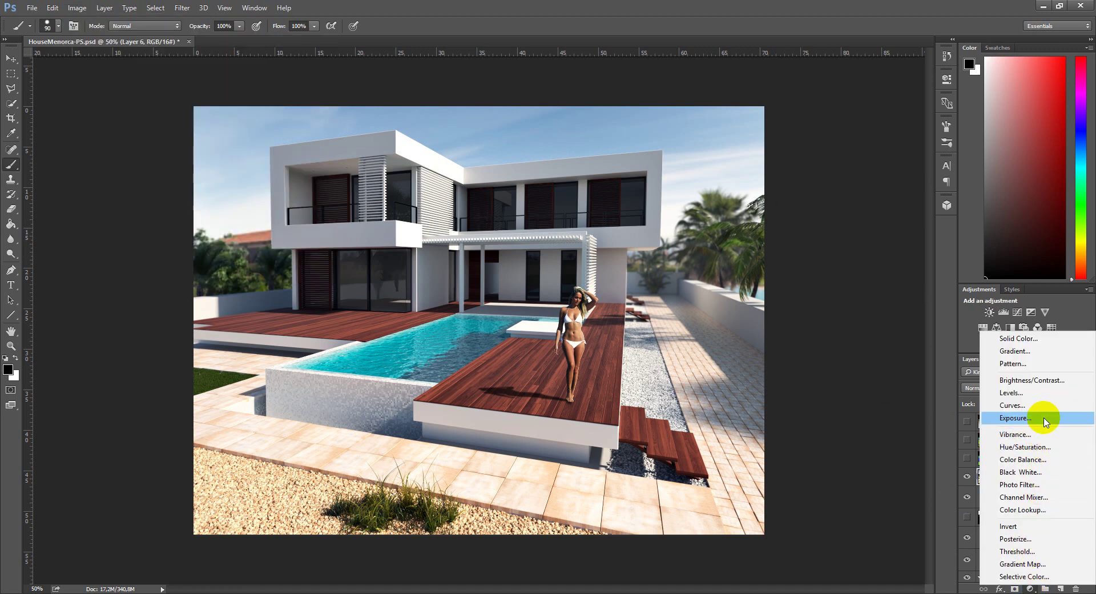
pyautogui.moveTo(1046, 451)
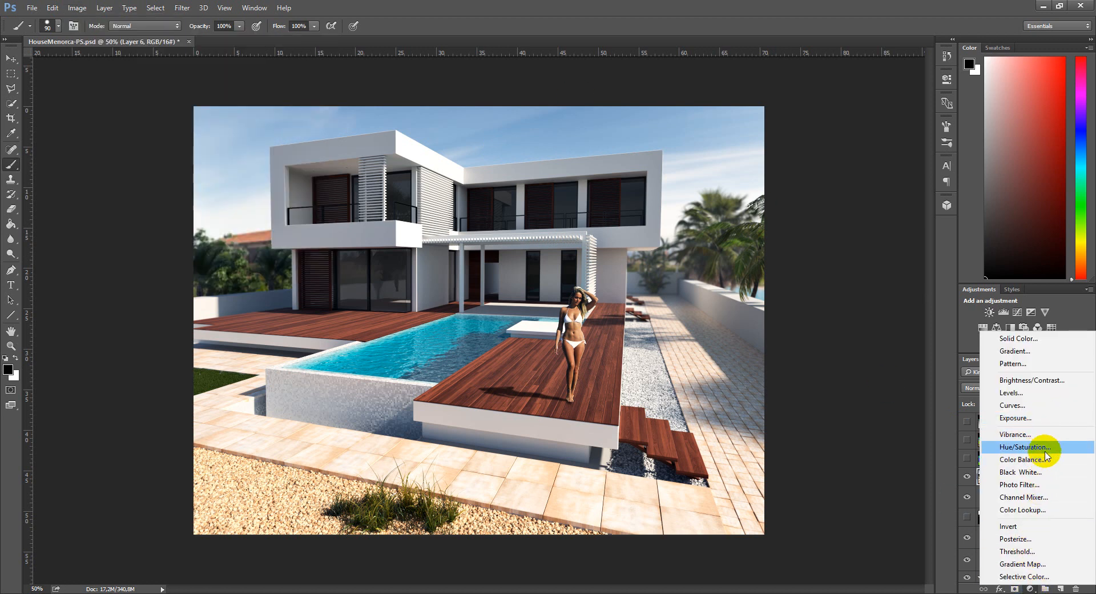
pyautogui.click(1025, 446)
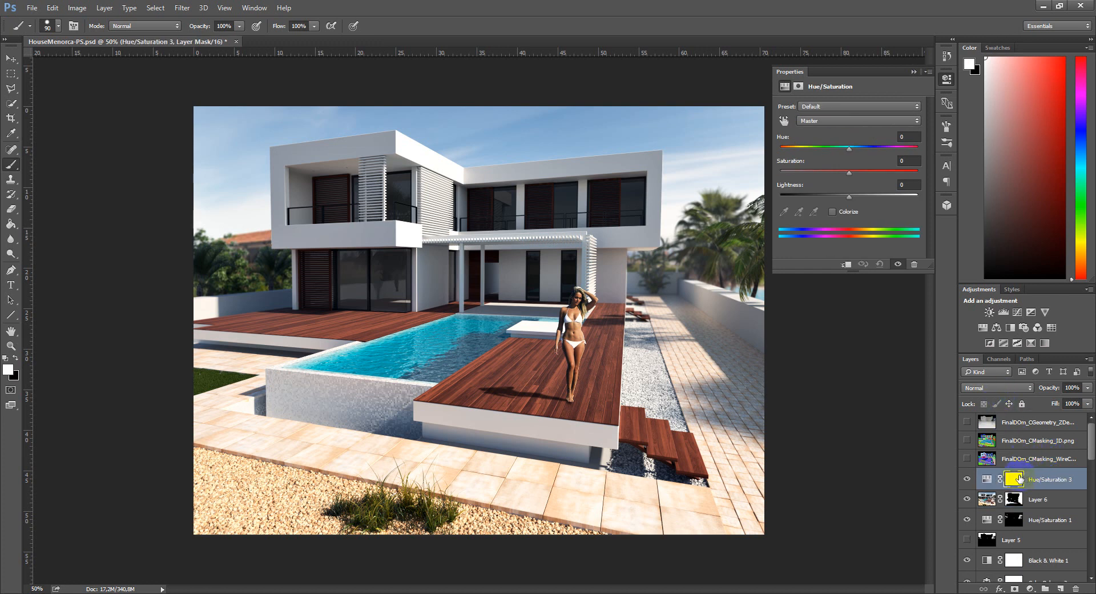
pyautogui.click(1014, 479)
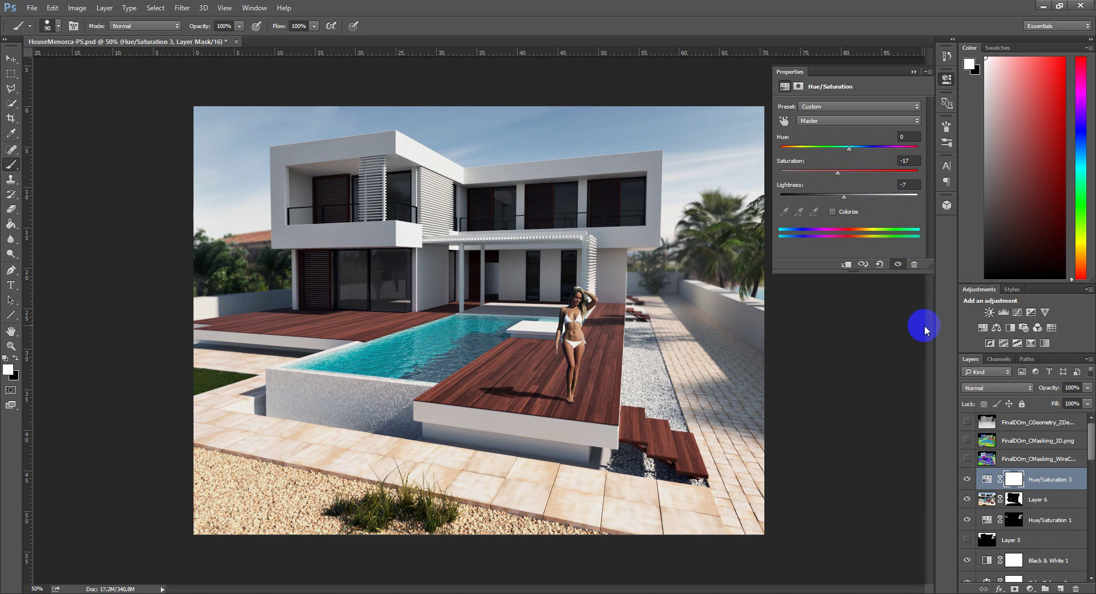
# Step: Target Hue/Saturation 3's mask with black foreground and the Paint Bucket ready to fill
pyautogui.click(946, 79)
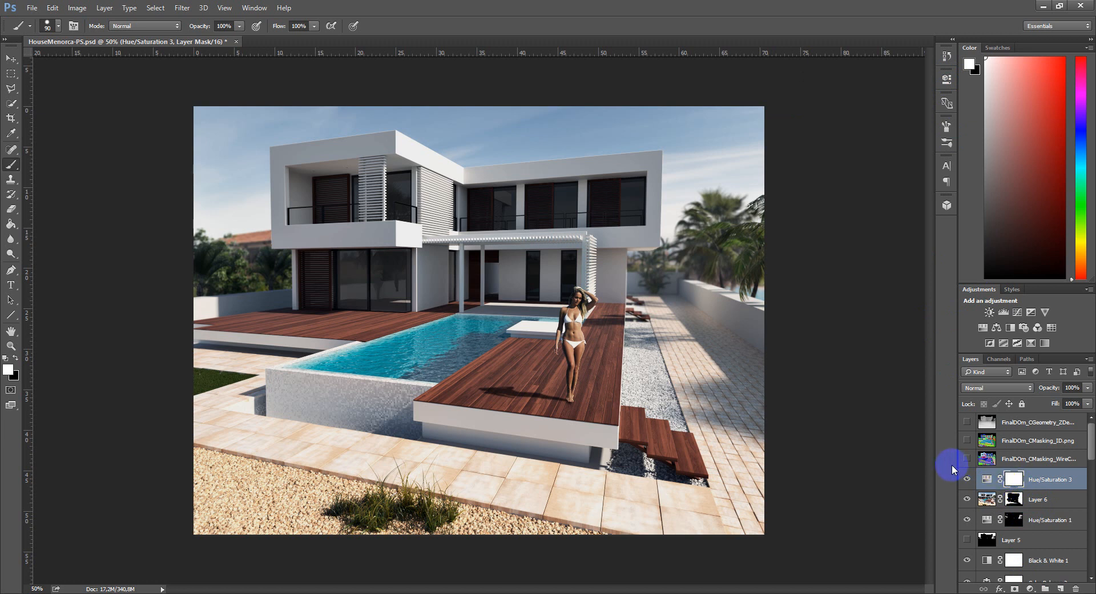
pyautogui.doubleClick(1048, 480)
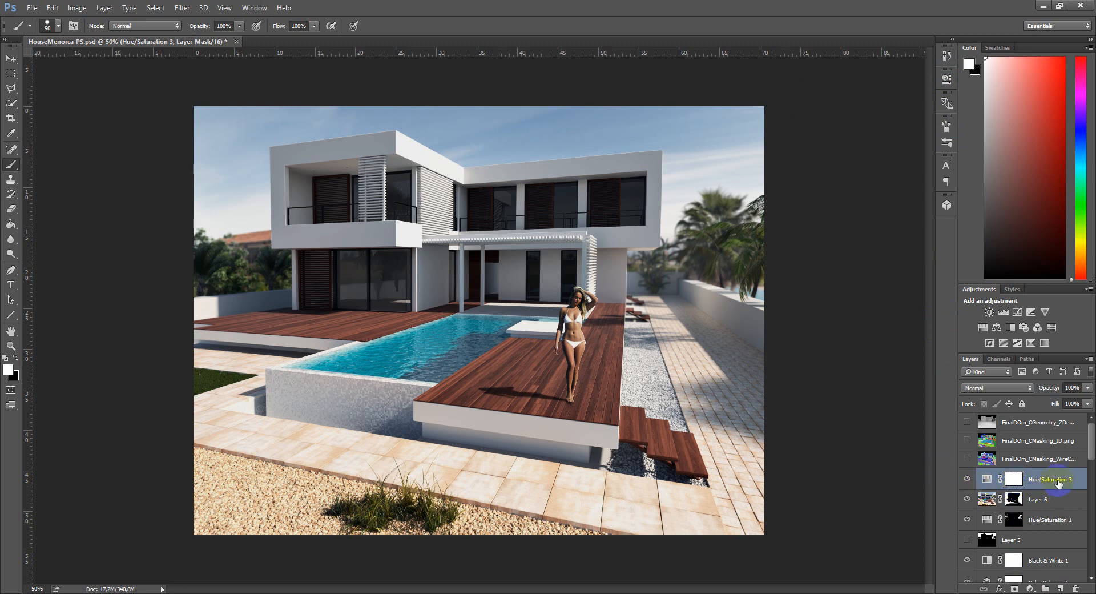
pyautogui.moveTo(12, 285)
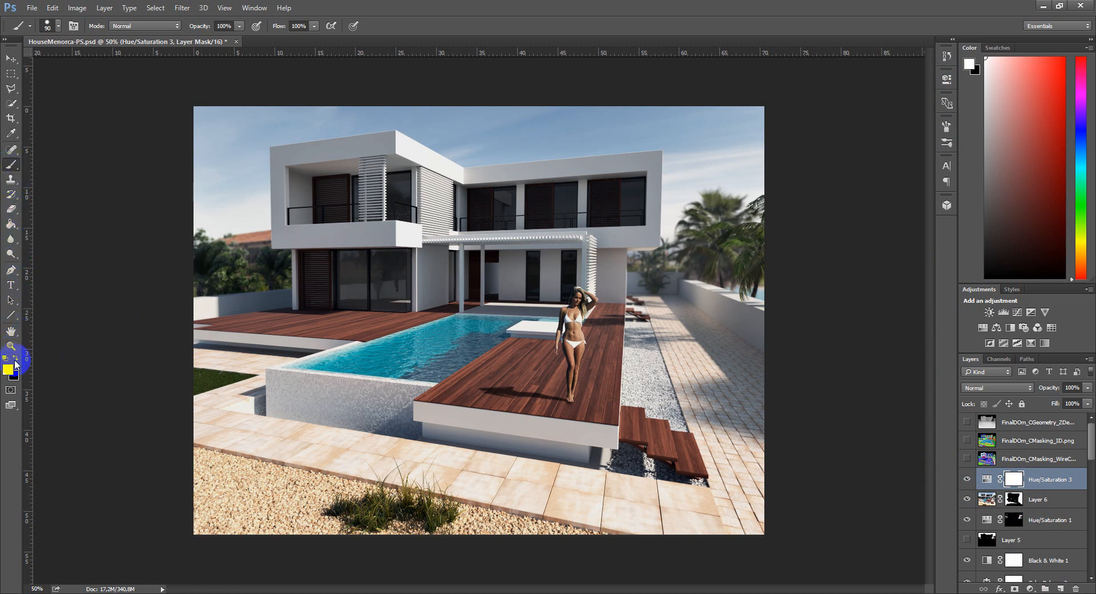
pyautogui.click(11, 223)
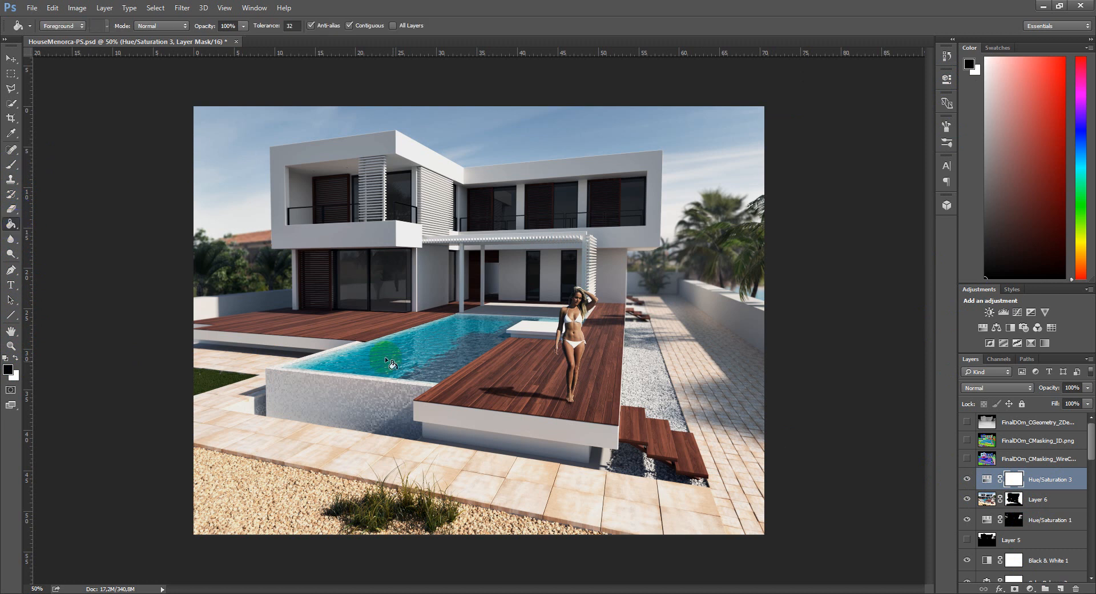
# Step: Fill the mask black, then brush white to reveal the adjustment over the ground-floor glass
pyautogui.click(1013, 479)
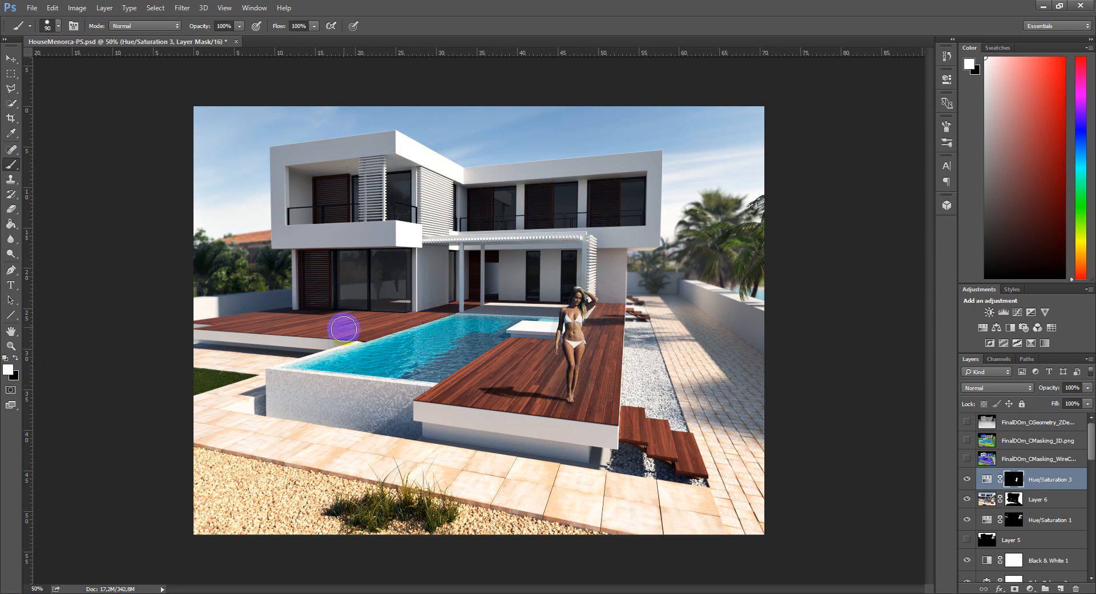
pyautogui.moveTo(355, 255)
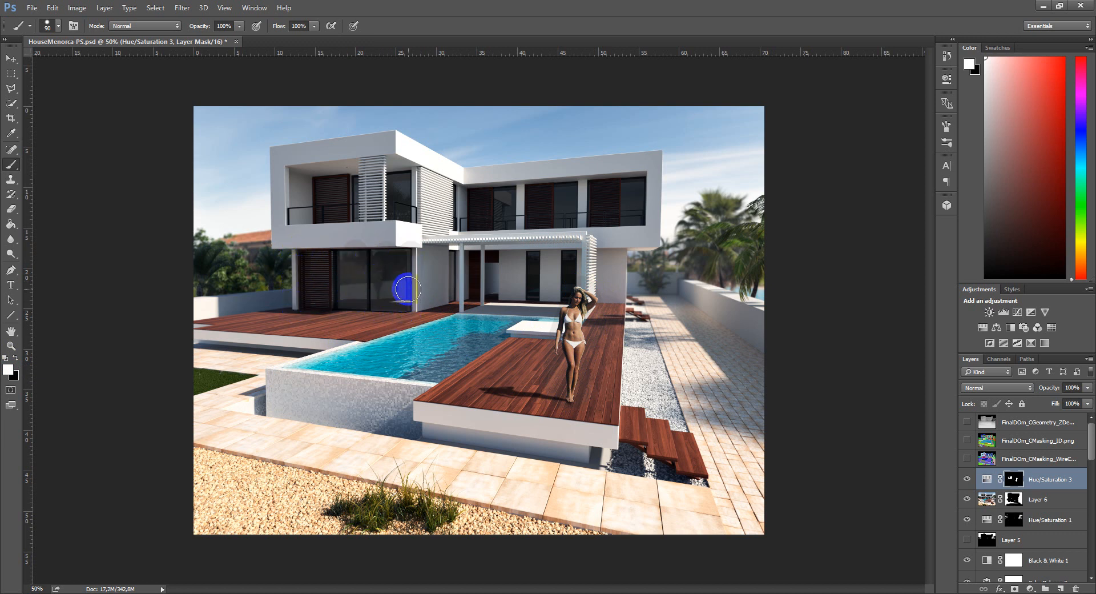
pyautogui.click(406, 289)
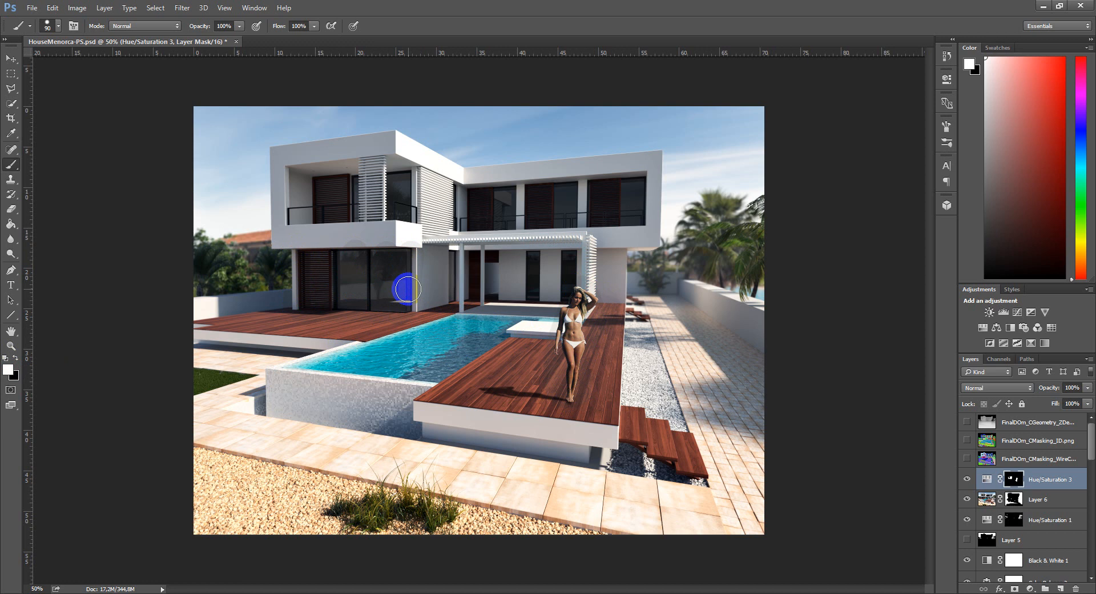